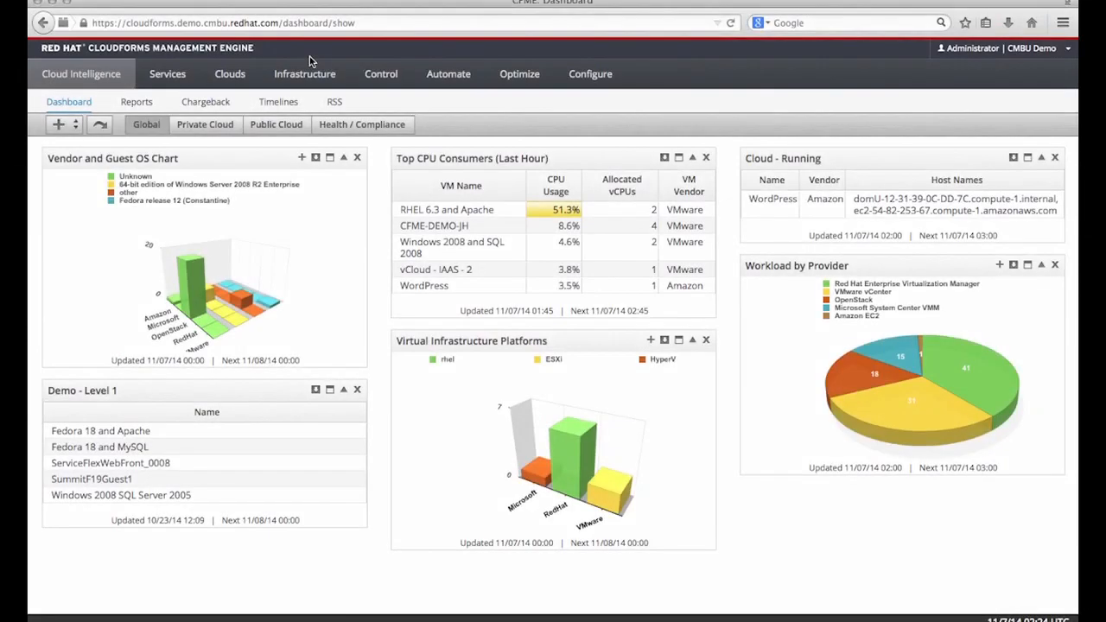
# Step: Go from the dashboard through the Clouds menu to the Providers page
pyautogui.click(304, 73)
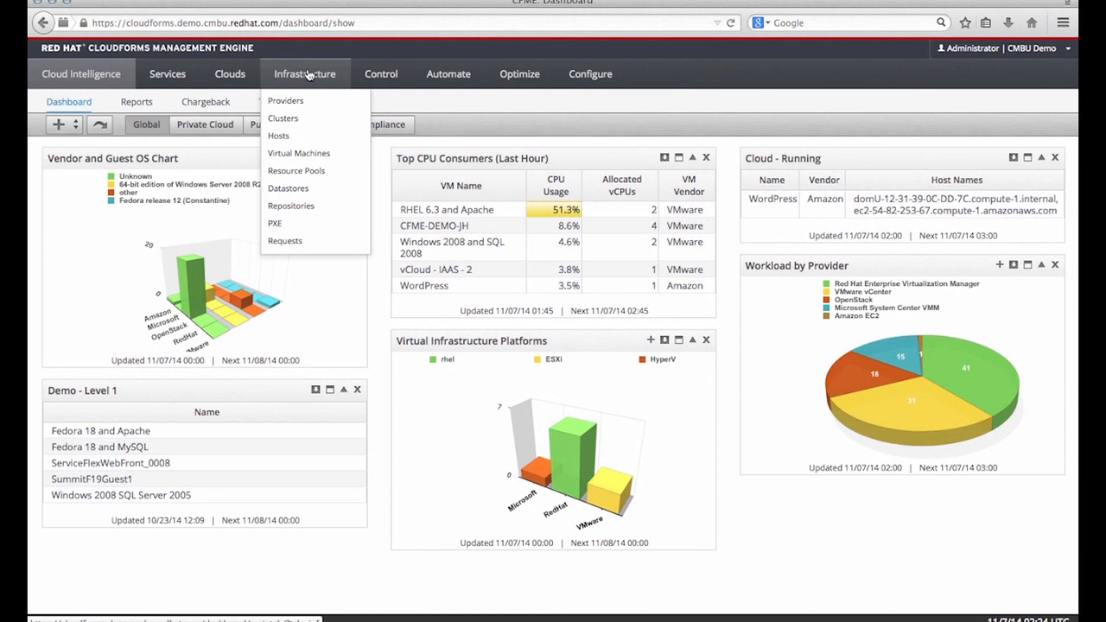
pyautogui.click(229, 73)
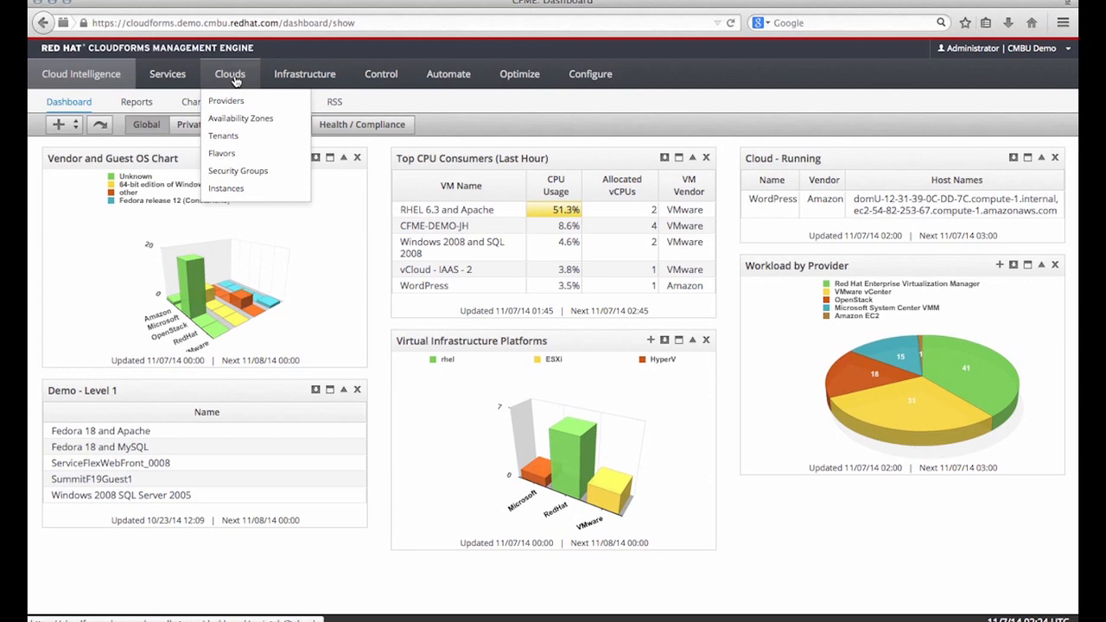
pyautogui.click(225, 100)
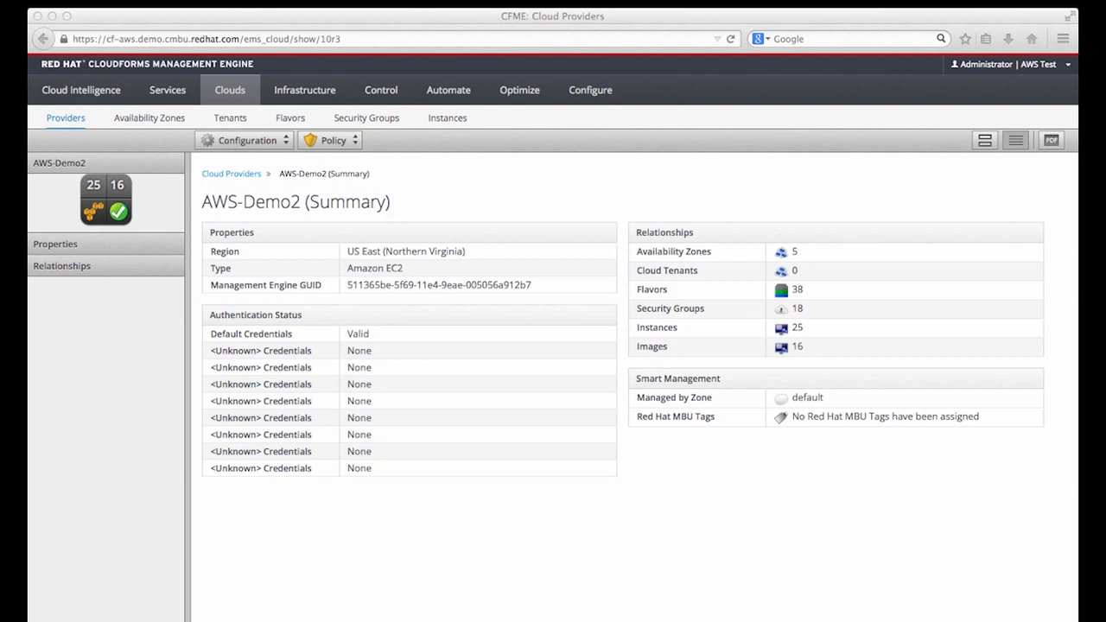
pyautogui.moveTo(576, 152)
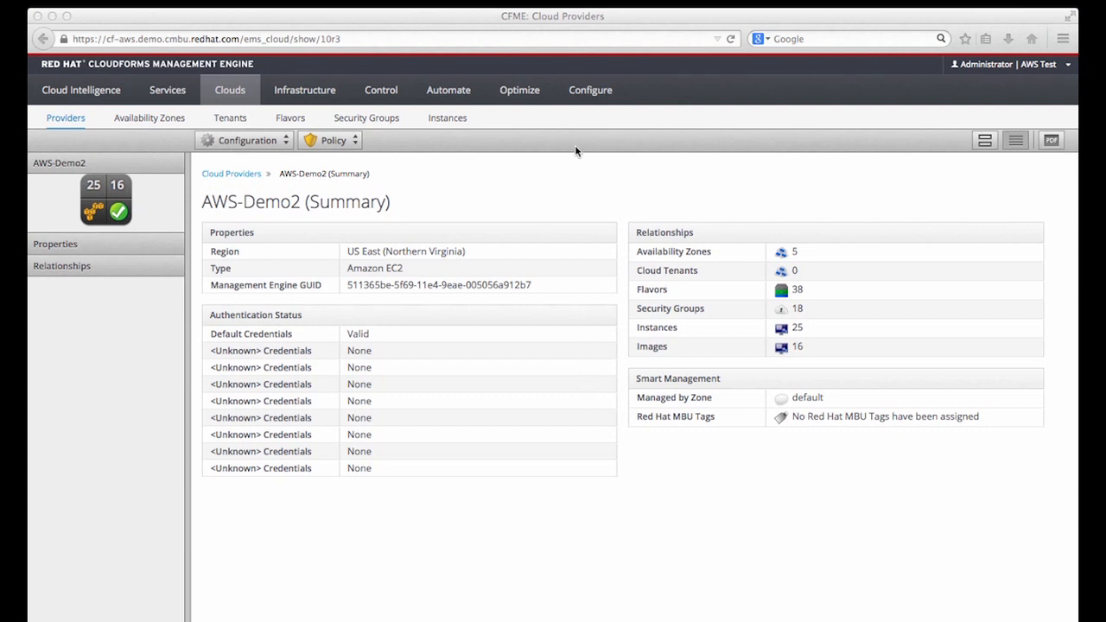
pyautogui.moveTo(786, 351)
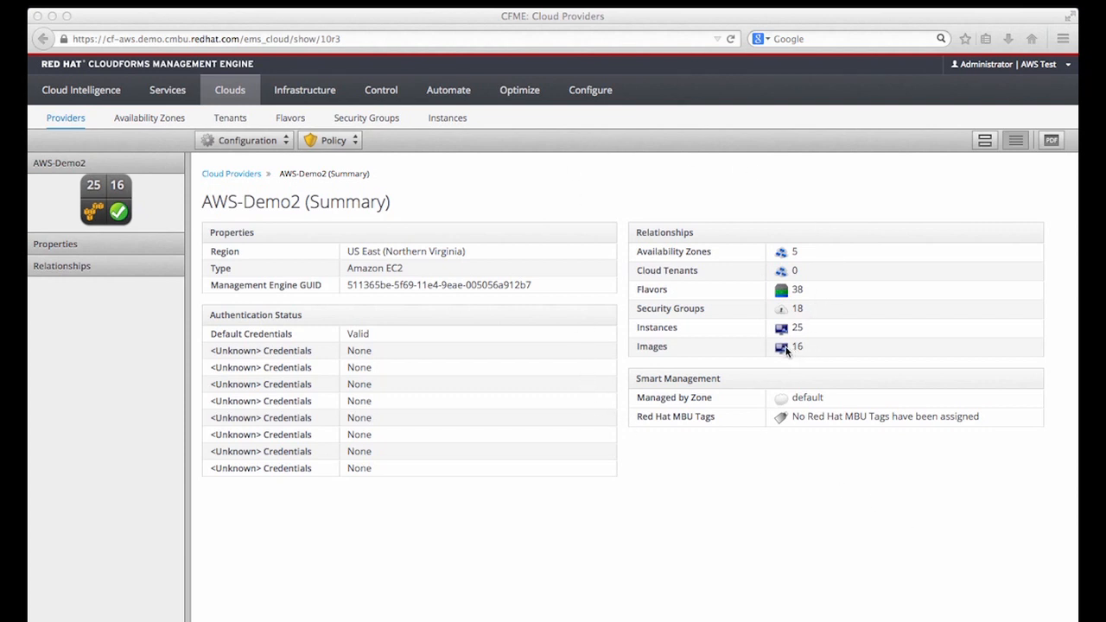
pyautogui.moveTo(786, 326)
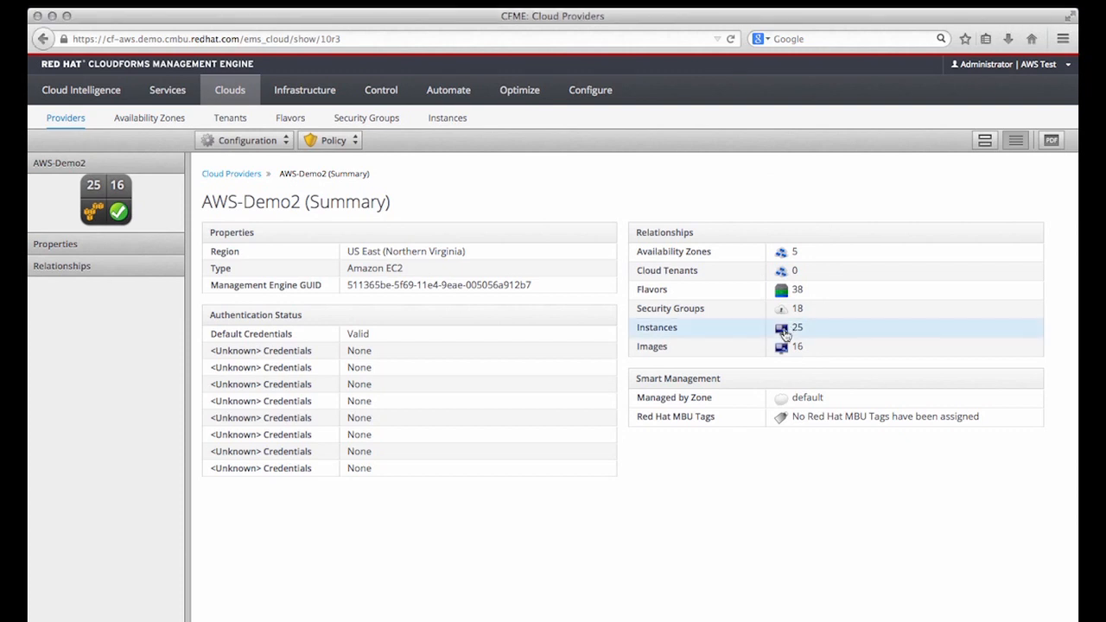
# Step: Open the Instances (25) relationship to list AWS-Demo2's instances
pyautogui.click(796, 327)
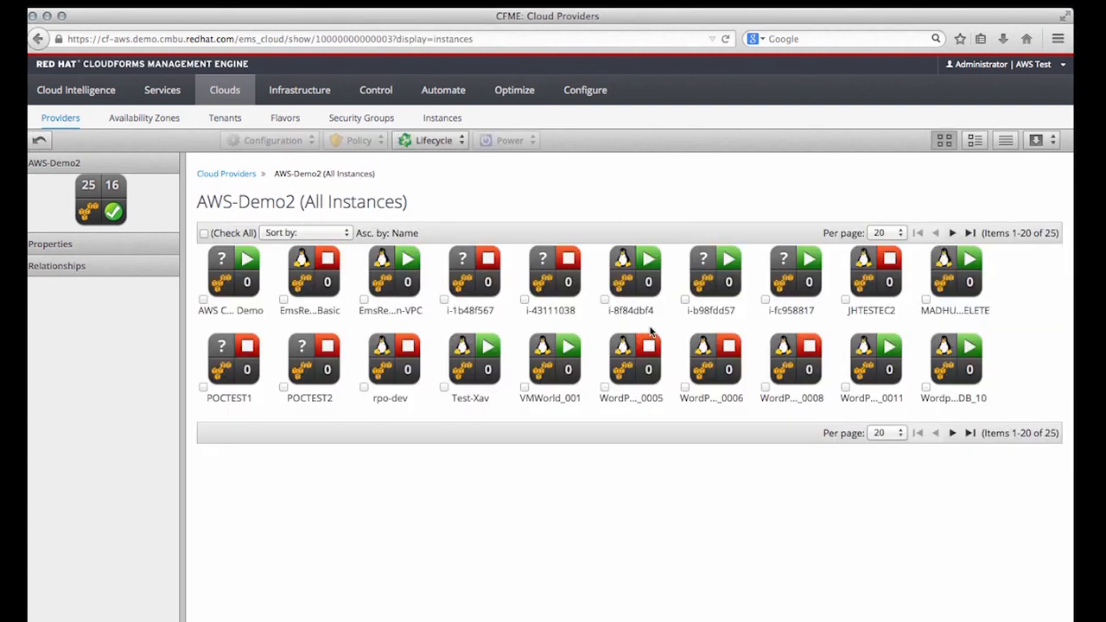
pyautogui.moveTo(524, 303)
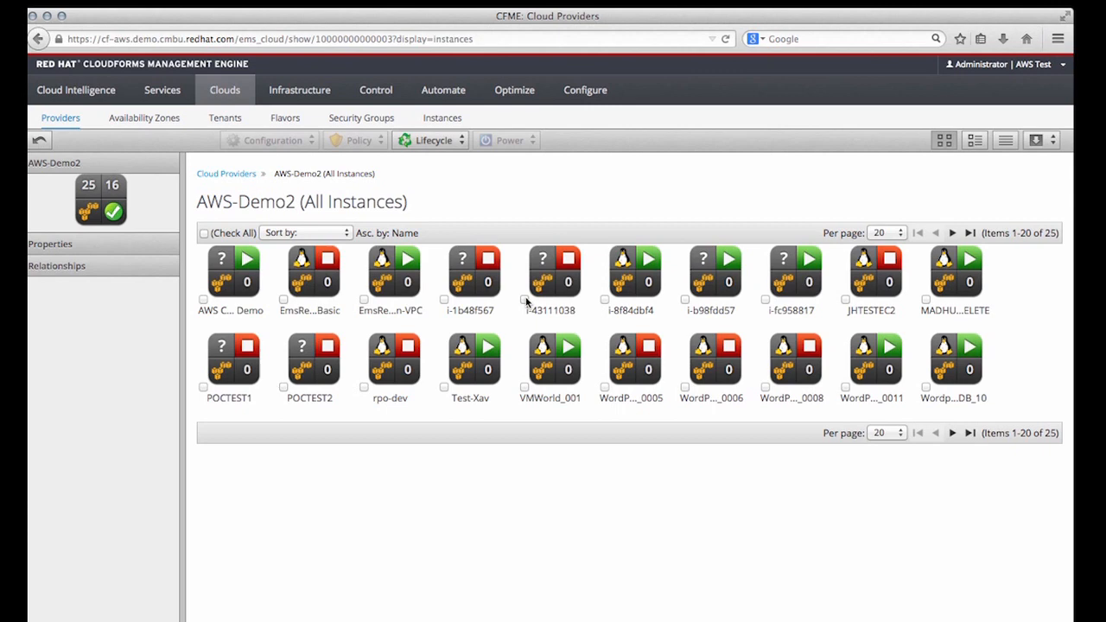
pyautogui.moveTo(602, 268)
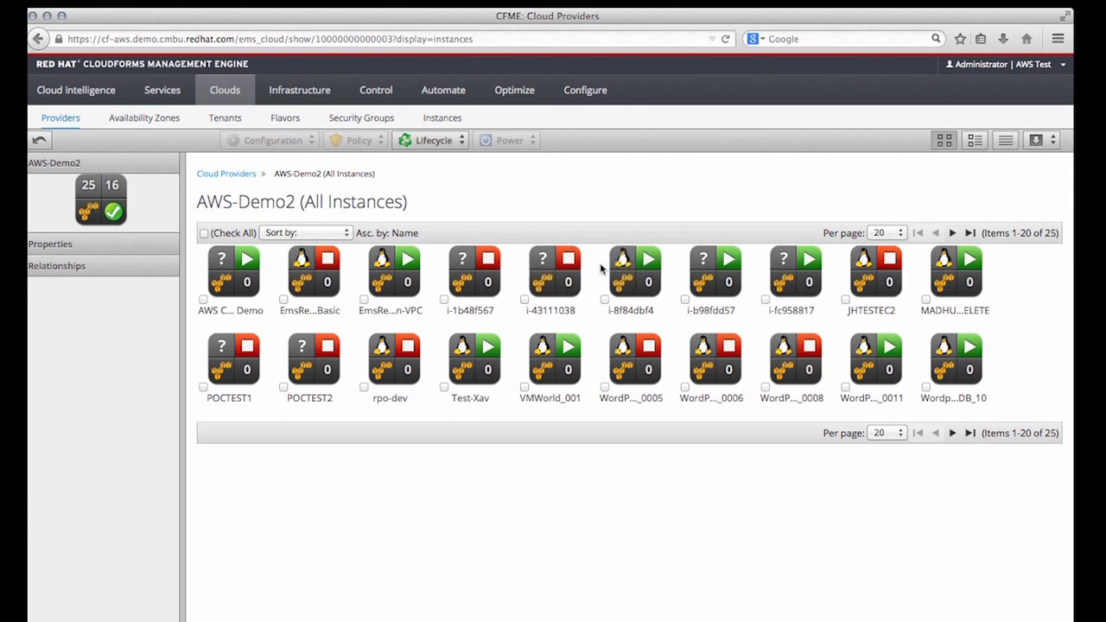
pyautogui.moveTo(607, 279)
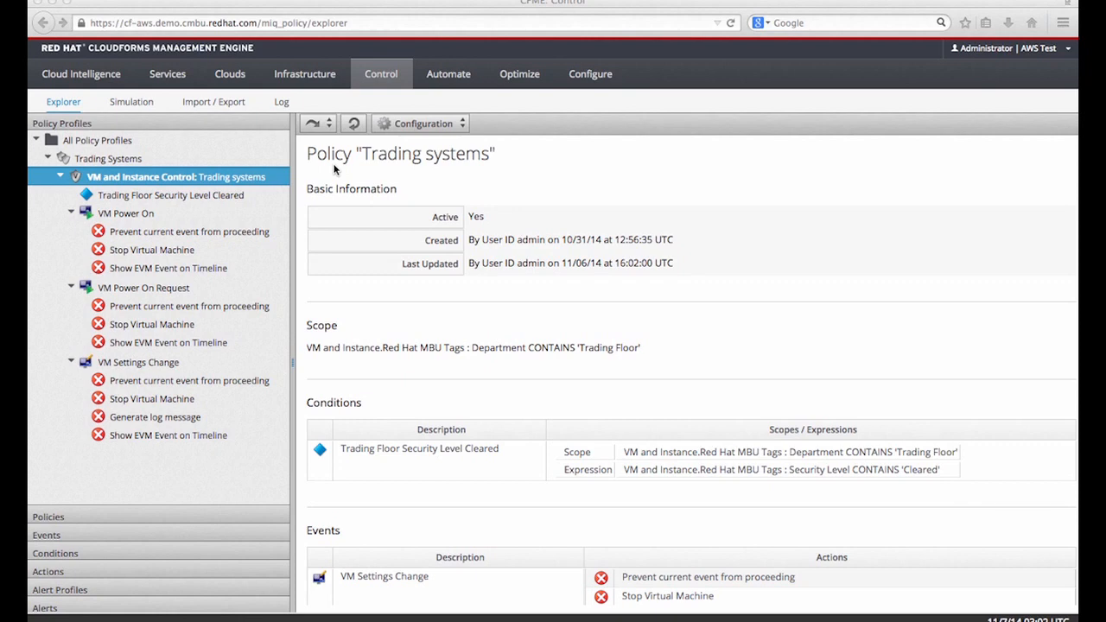
pyautogui.moveTo(751, 440)
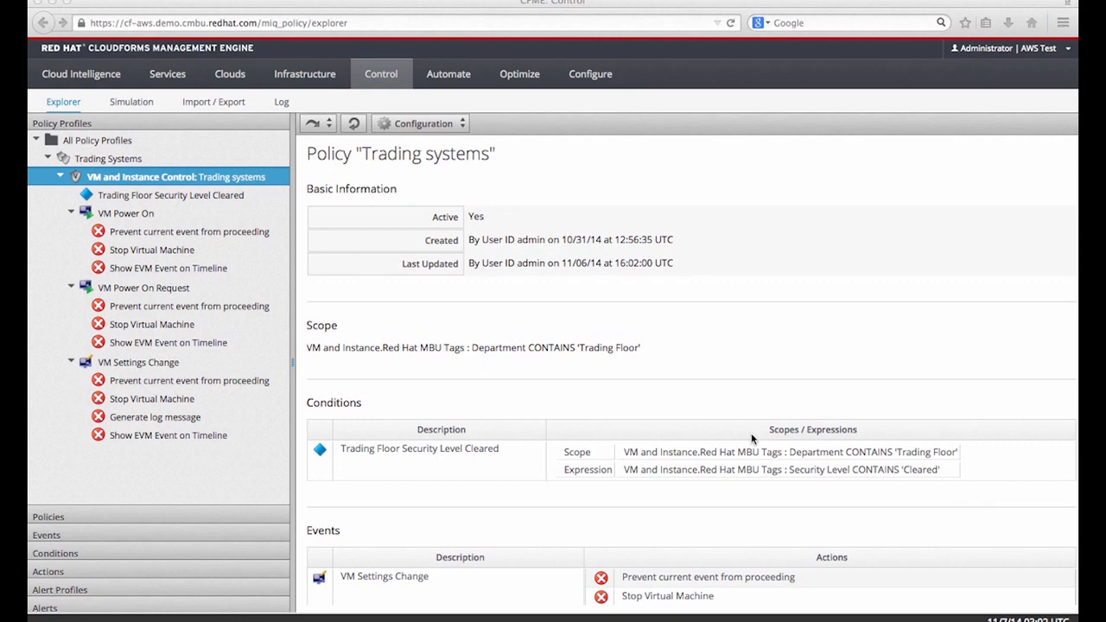
pyautogui.moveTo(717, 453)
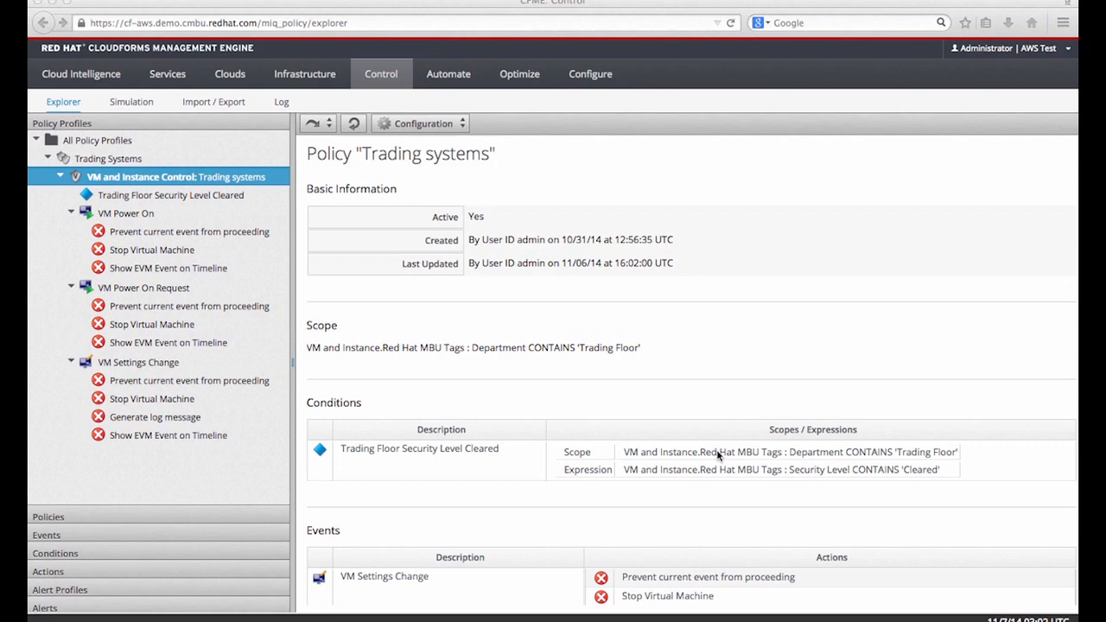
pyautogui.moveTo(889, 477)
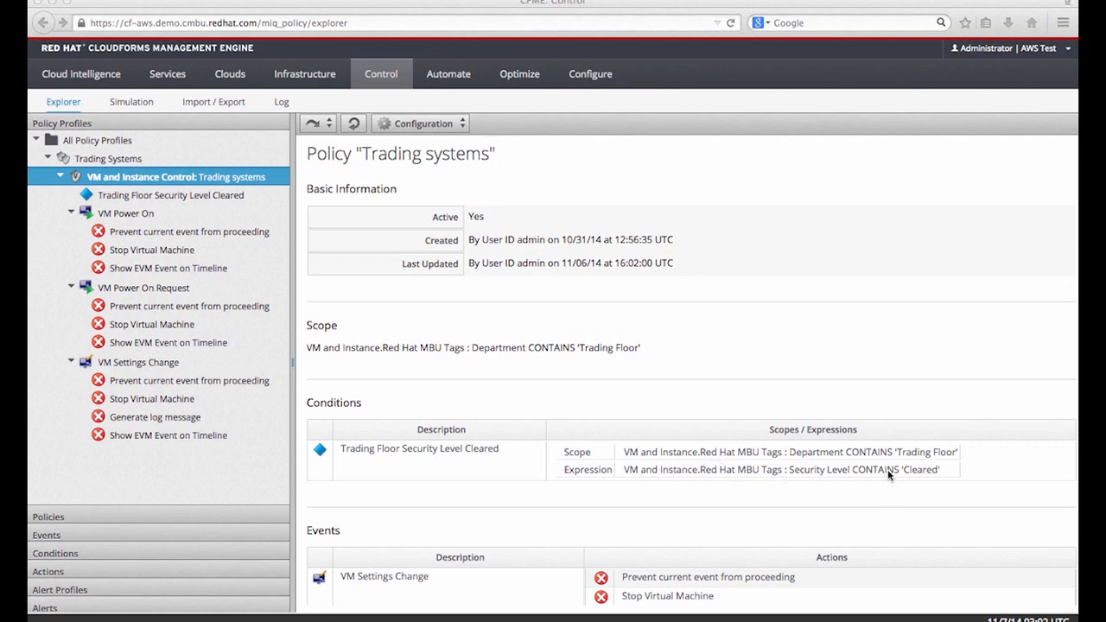
pyautogui.moveTo(426, 277)
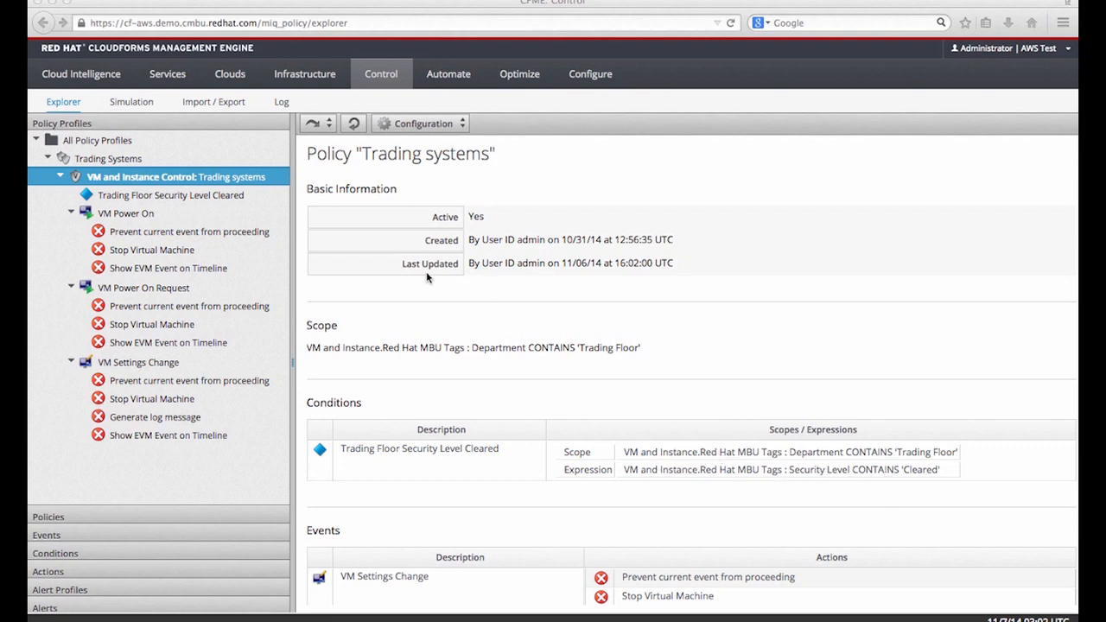
pyautogui.moveTo(188, 415)
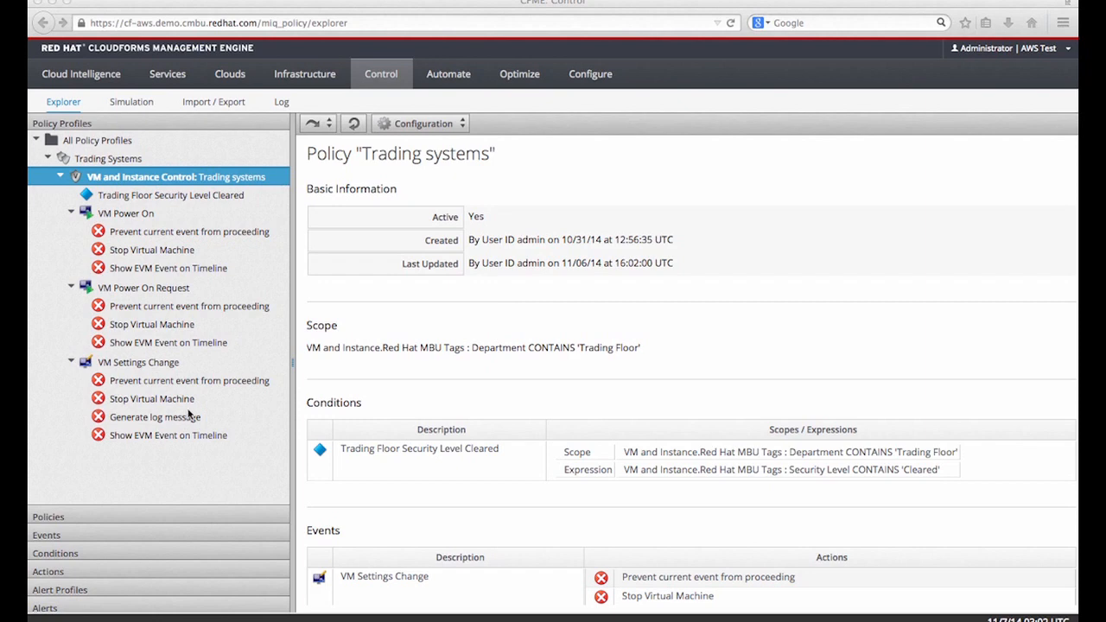
pyautogui.moveTo(247, 412)
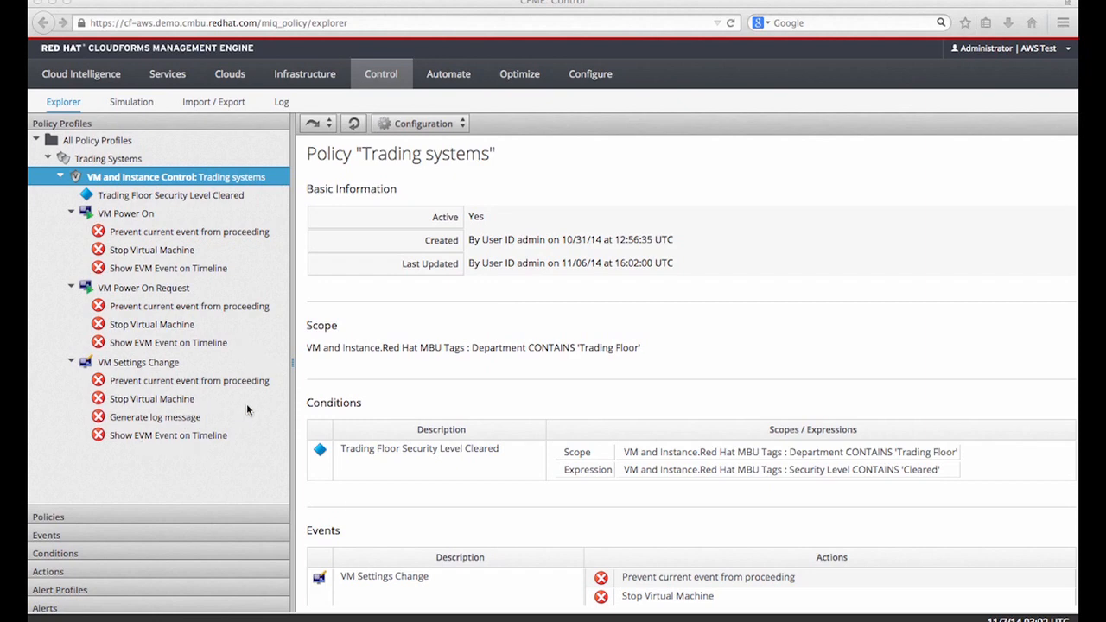
# Step: Open the top-level navigation menu toward the Control section
pyautogui.click(228, 73)
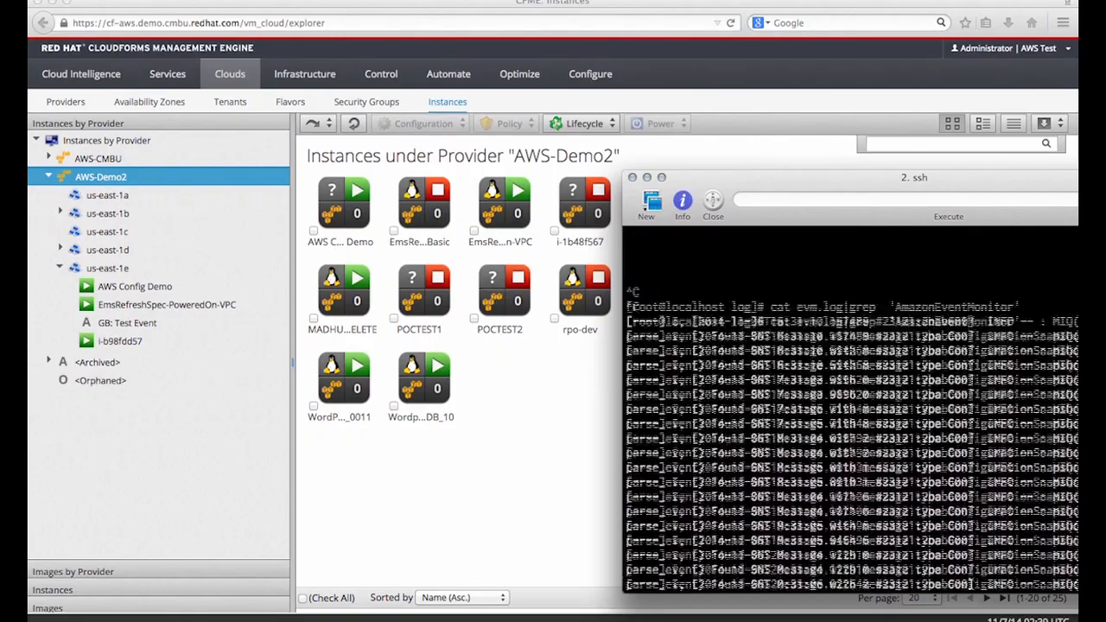
# Step: Stop the log output and run cat evm.log|grep 'AmazonEventMonitor' to show SNS messages
pyautogui.press('Return')
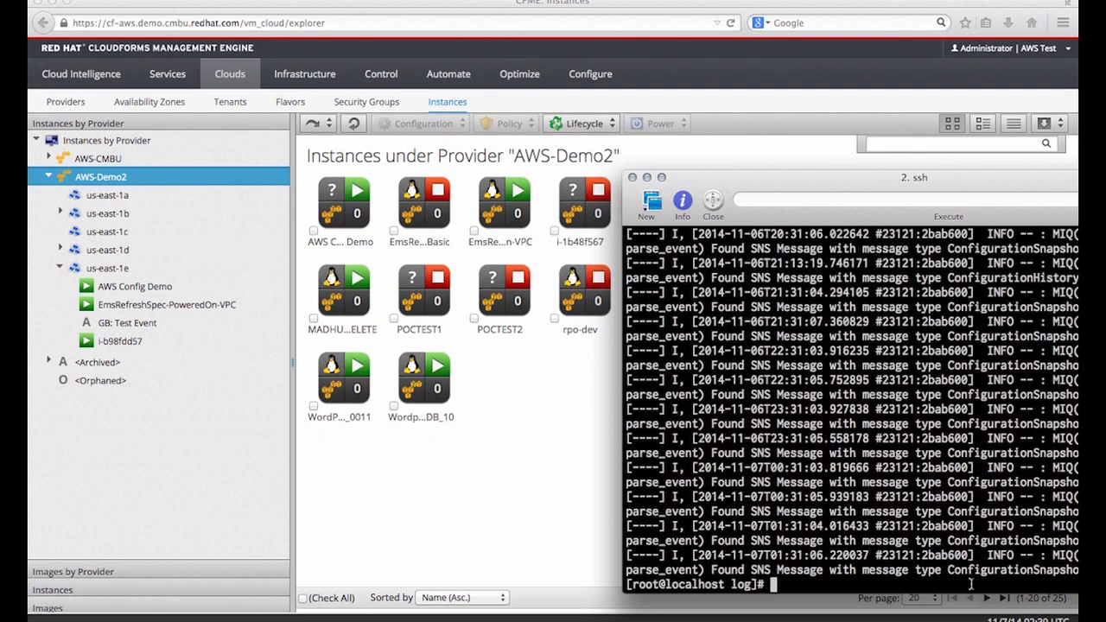
pyautogui.write("cat evm.log|grep 'AmazonEventMonitor'")
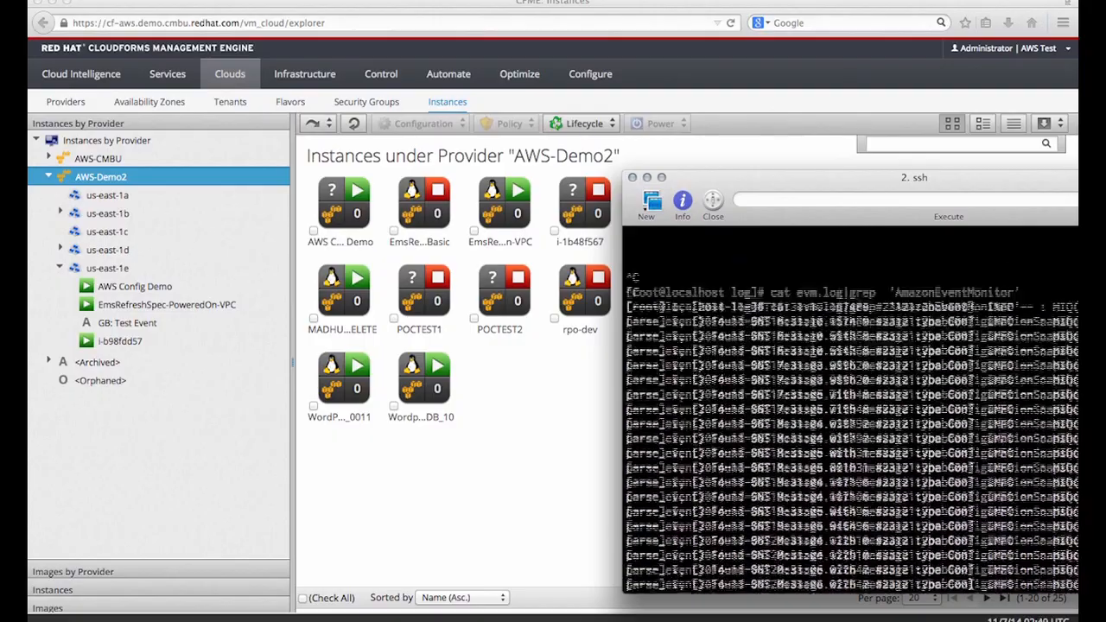